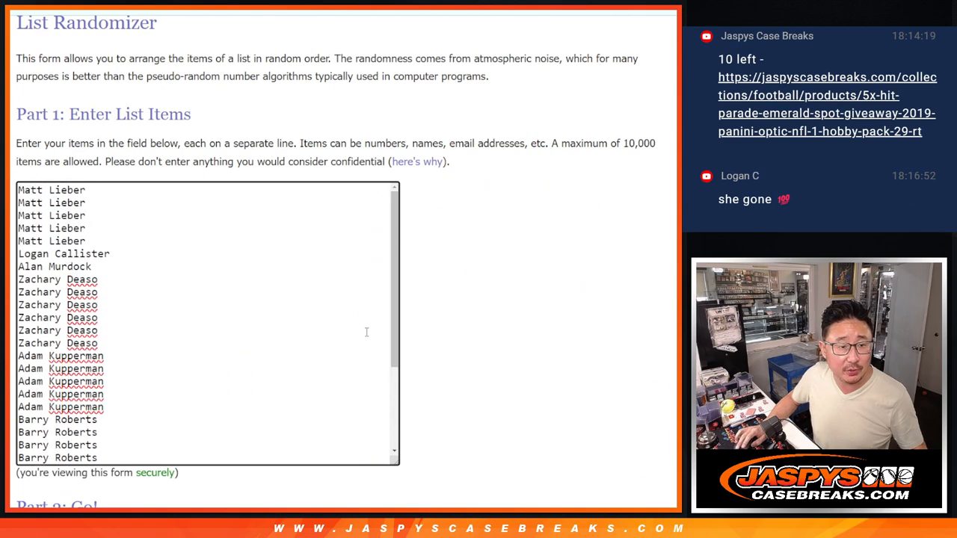
- Randomize the 32 participant names, then reshuffle them twice more with Again!
scroll("down", 3)
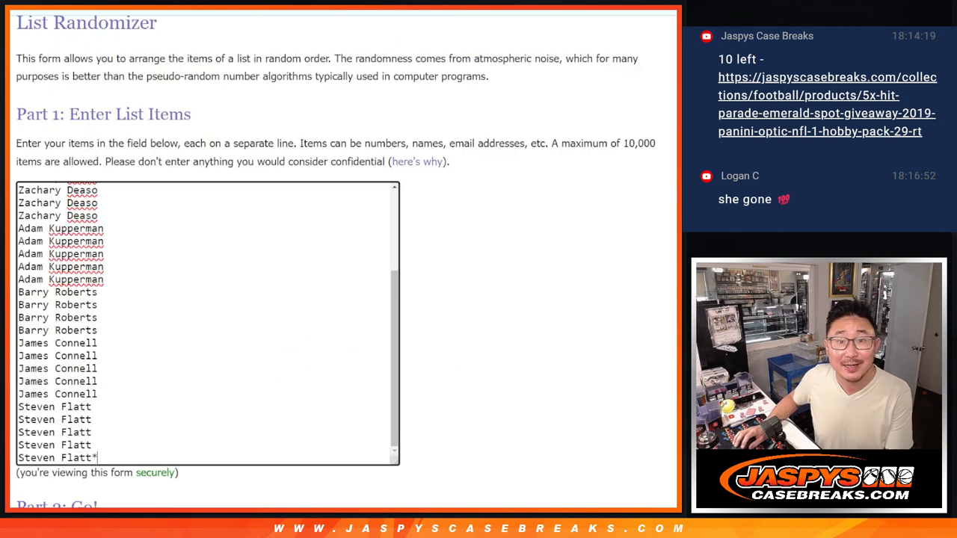
scroll("down", 3)
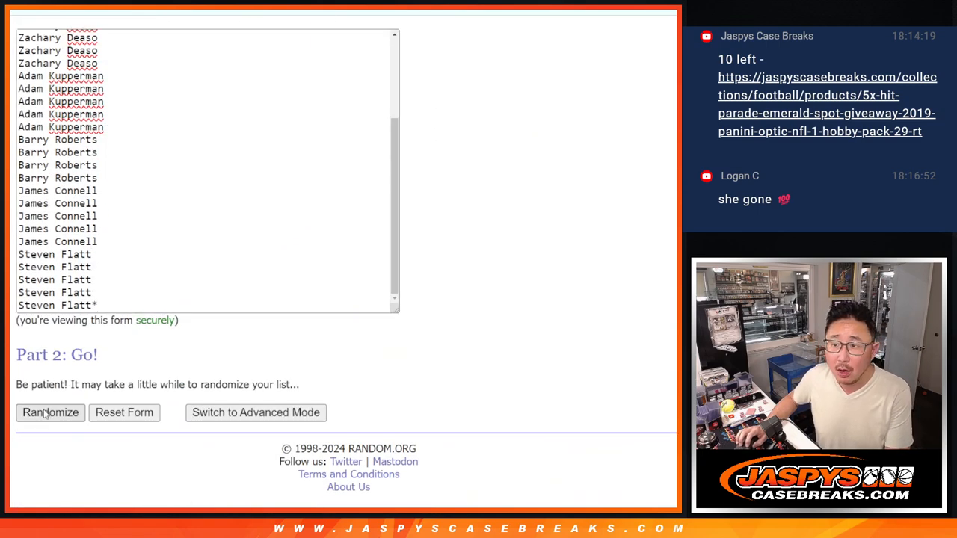
left_click(51, 413)
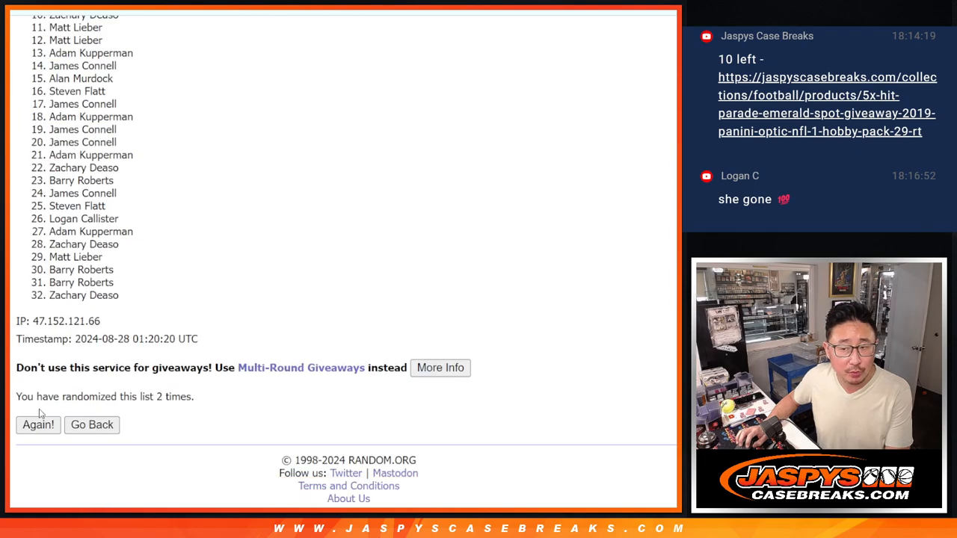
left_click(39, 424)
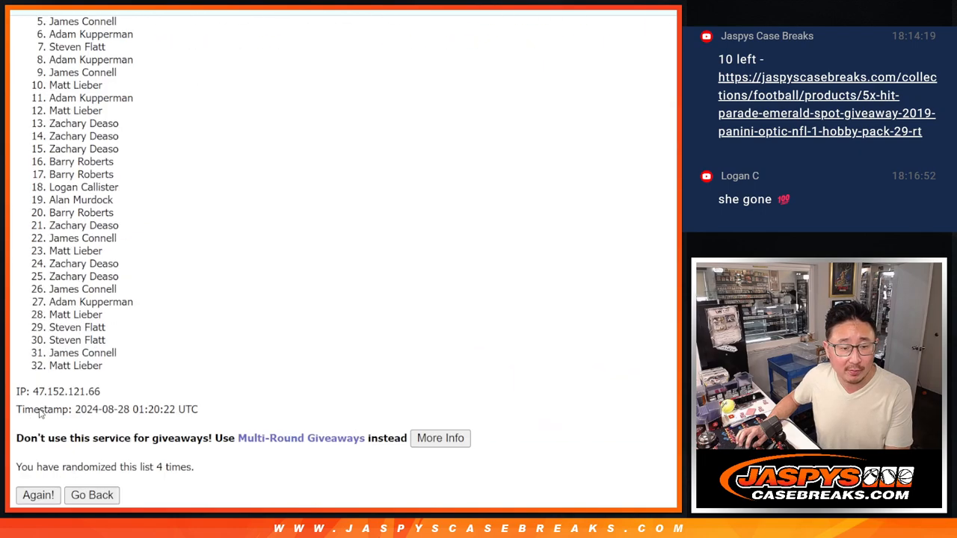
left_click(37, 495)
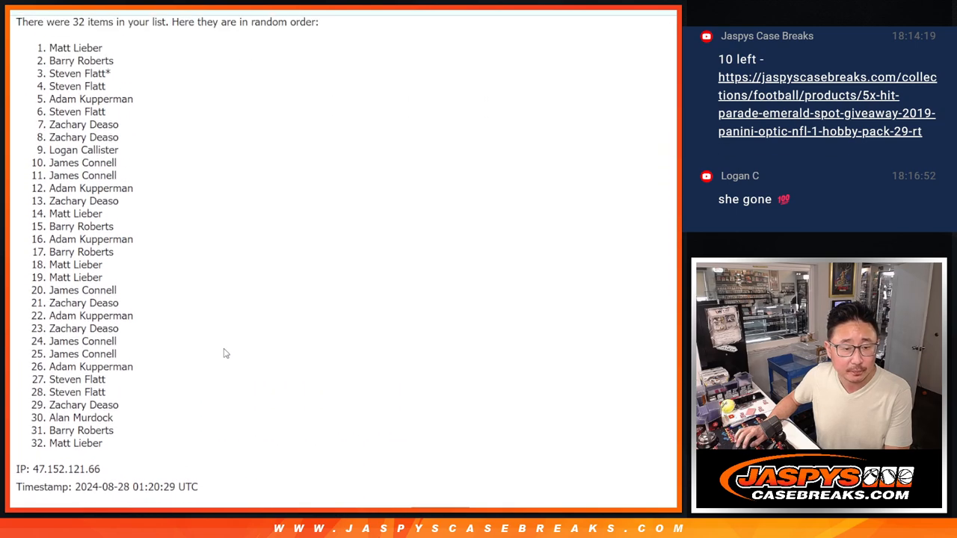
scroll("down", 3)
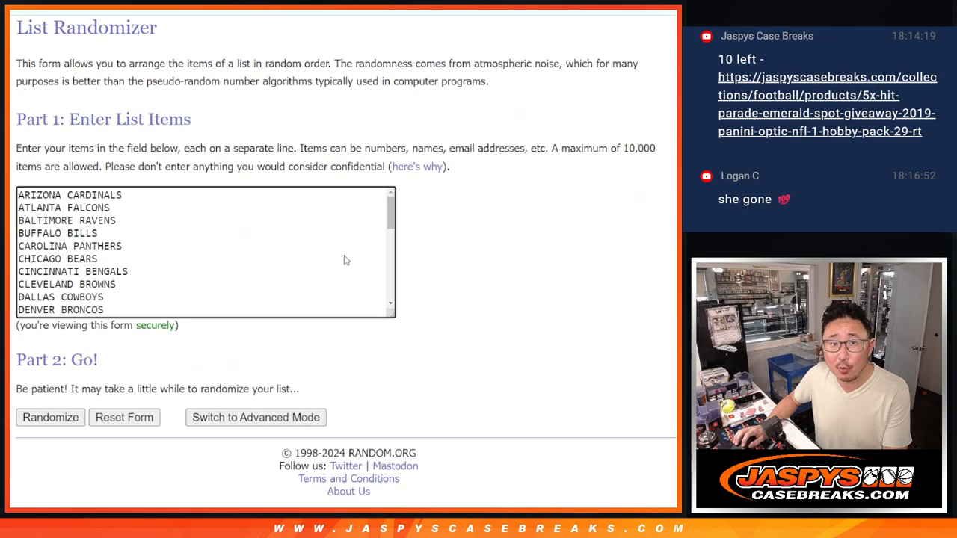
- Randomize the 32 NFL team names twice and review the shuffled list for pairing
left_click(51, 417)
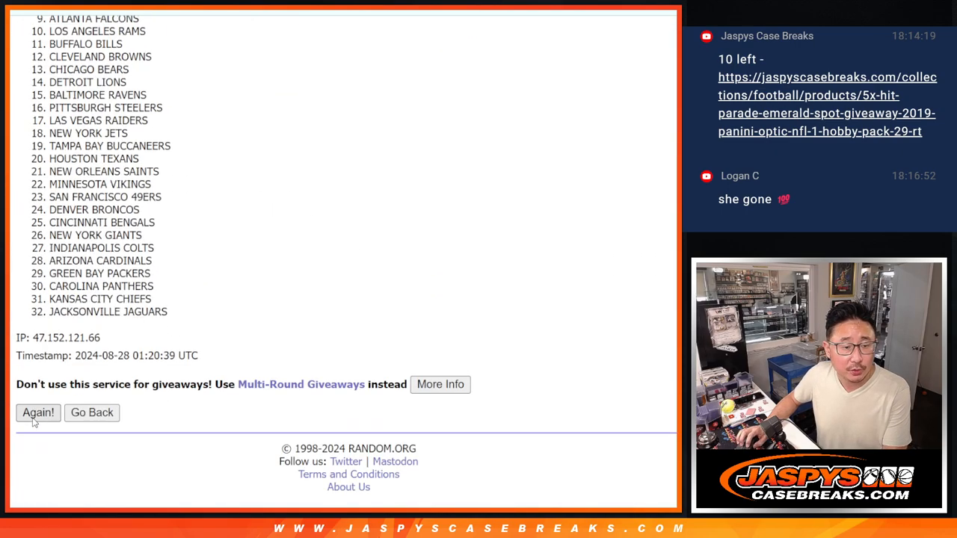
left_click(37, 412)
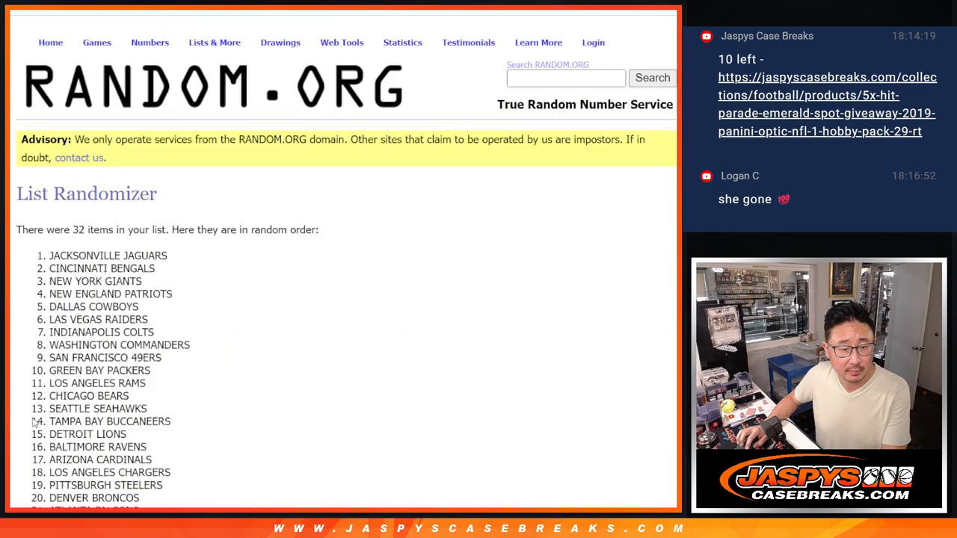
scroll("down", 3)
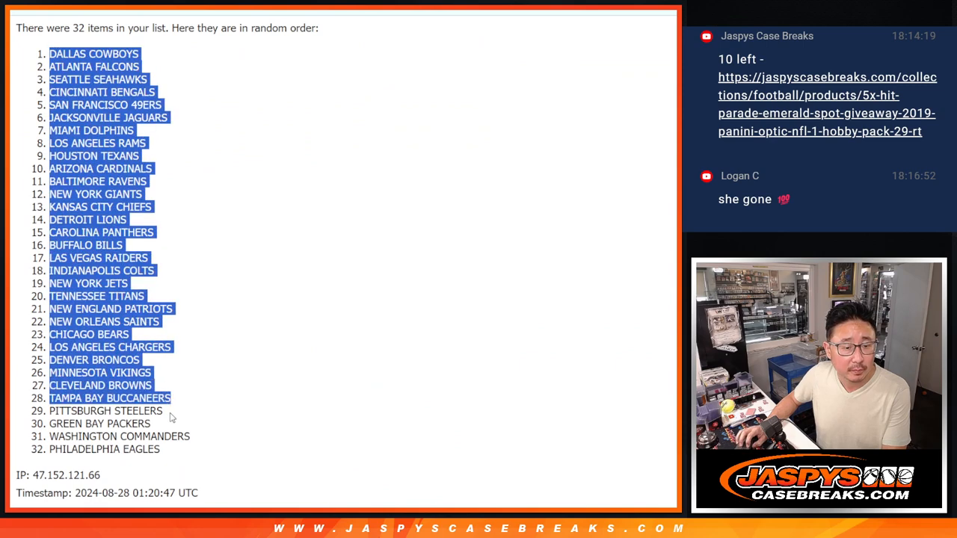
scroll("down", 3)
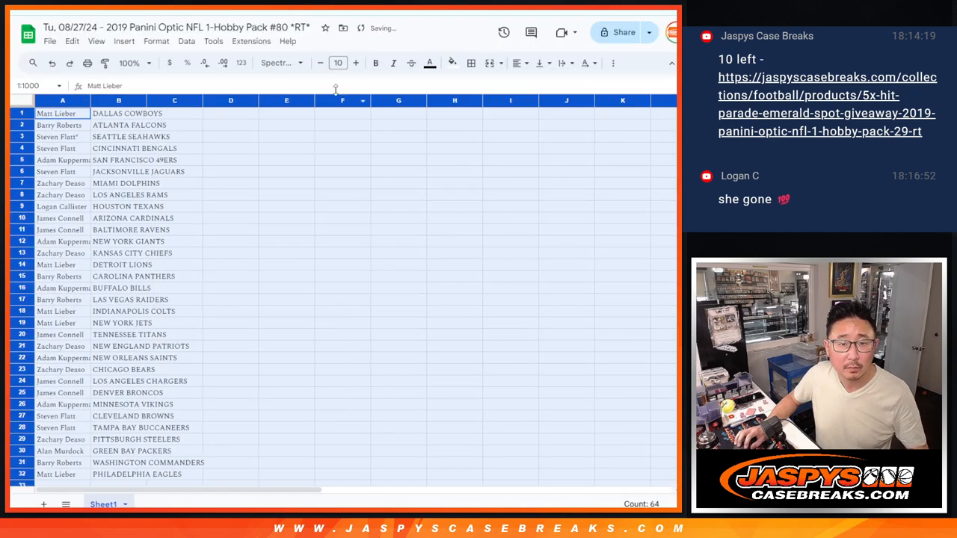
- Zoom in to review the name–team pairs and sort A1:B32 alphabetically by team
left_click(135, 63)
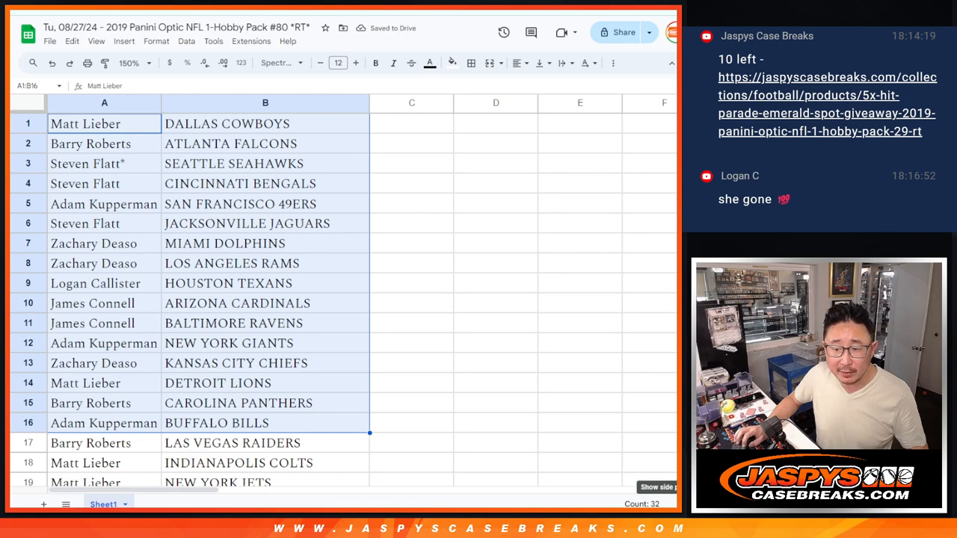
scroll("down", 3)
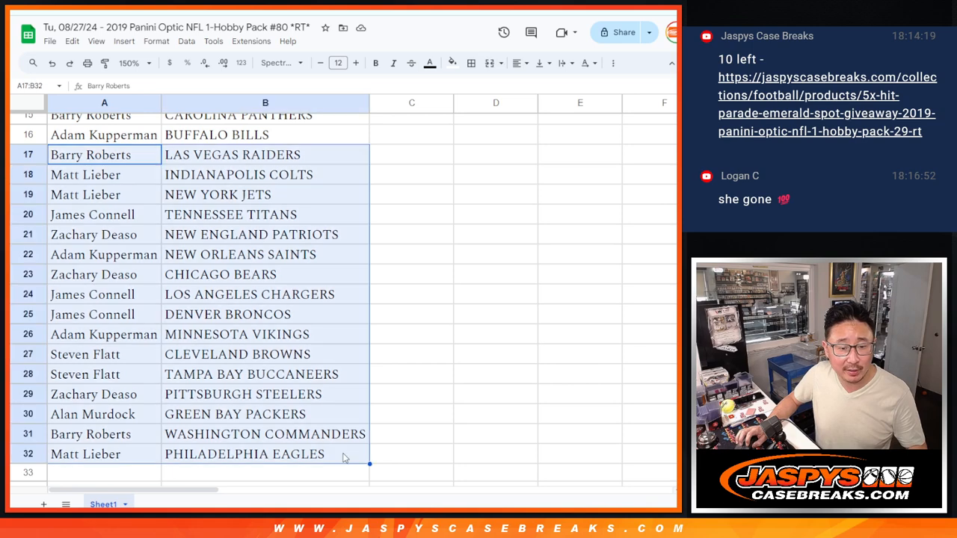
scroll("up", 3)
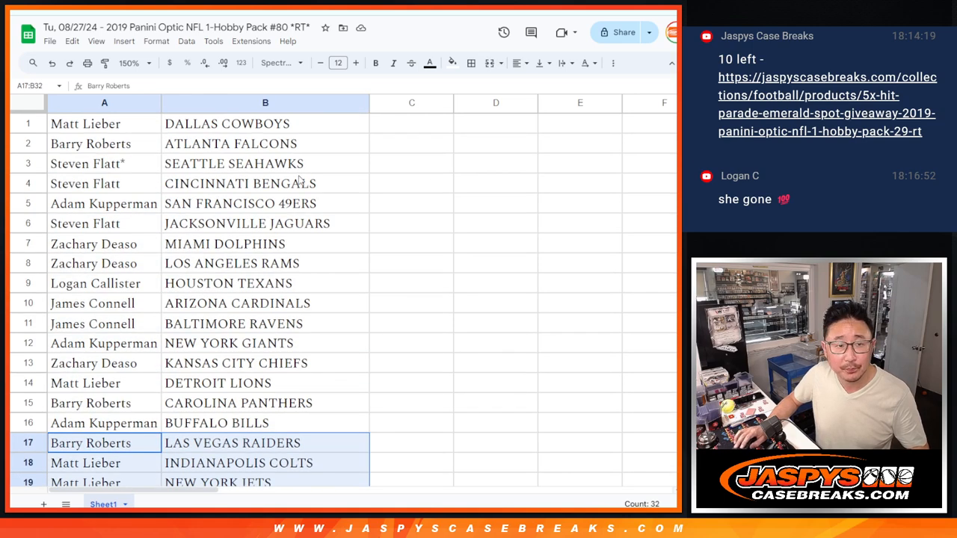
left_click(132, 63)
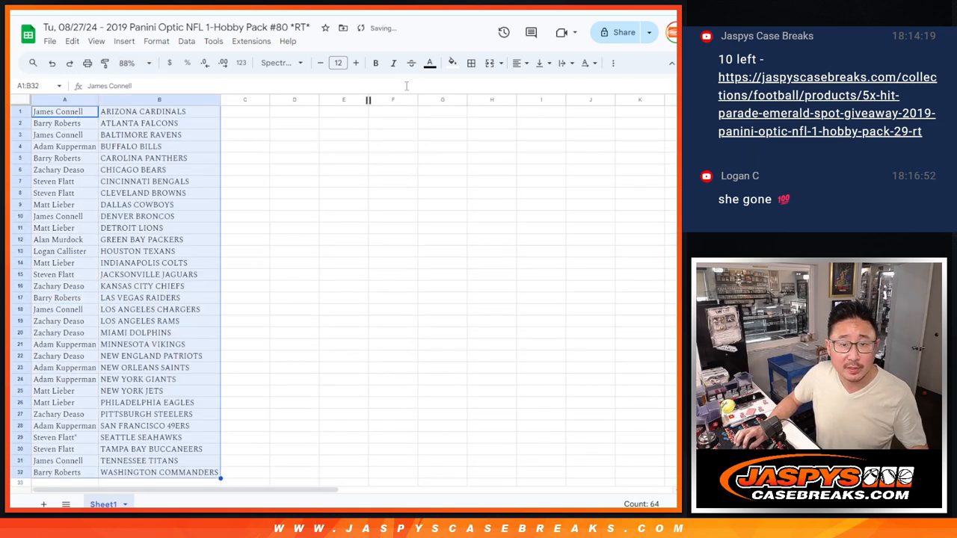
left_click(470, 63)
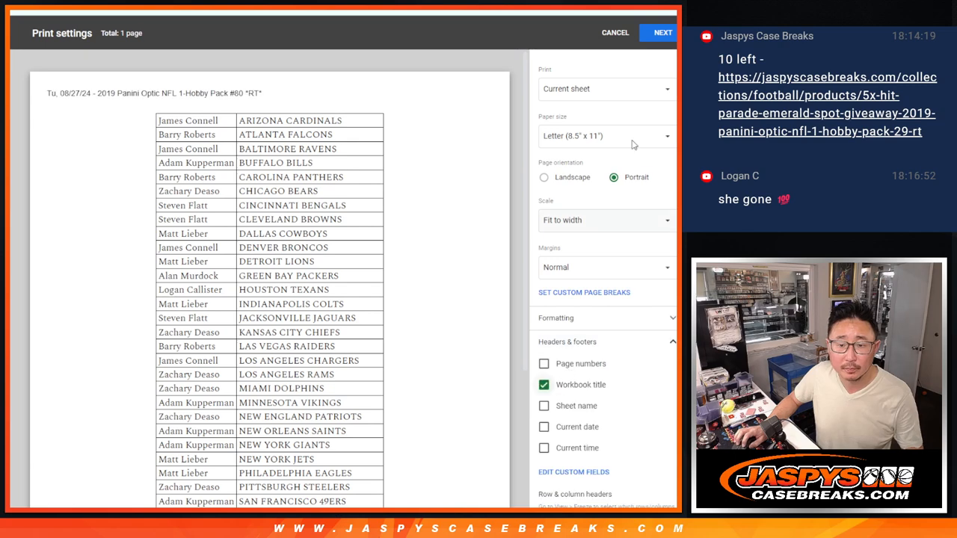
- Confirm the print settings and send the paired list to the printer
left_click(662, 33)
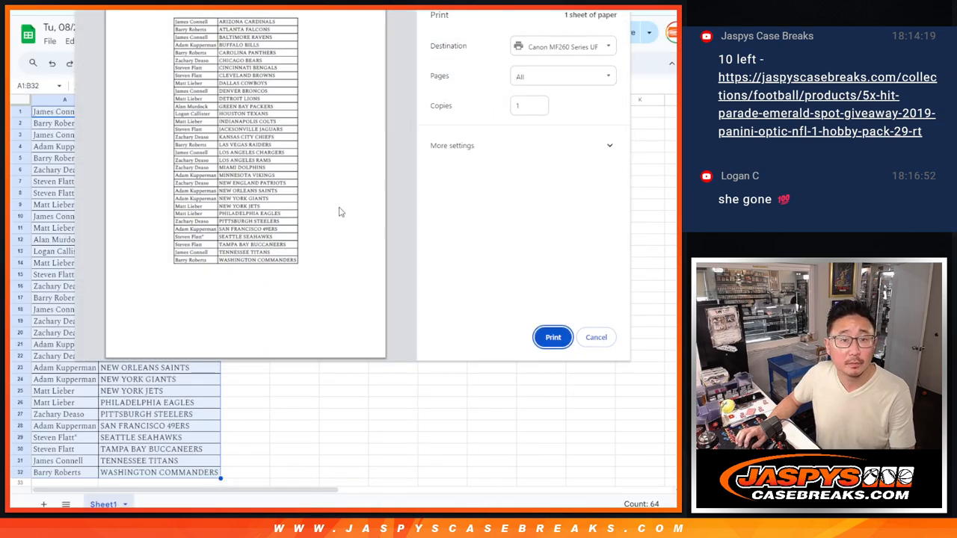
left_click(596, 338)
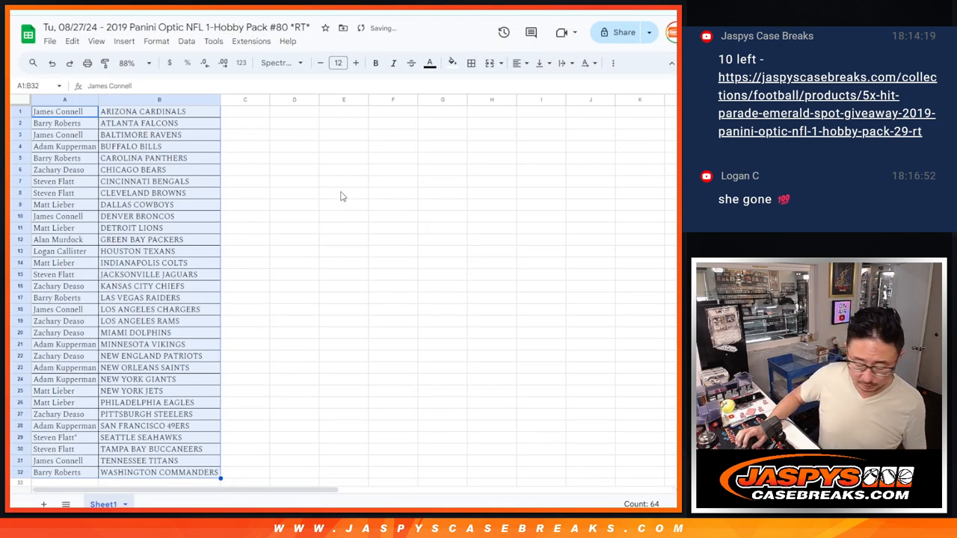
mouse_move(409, 317)
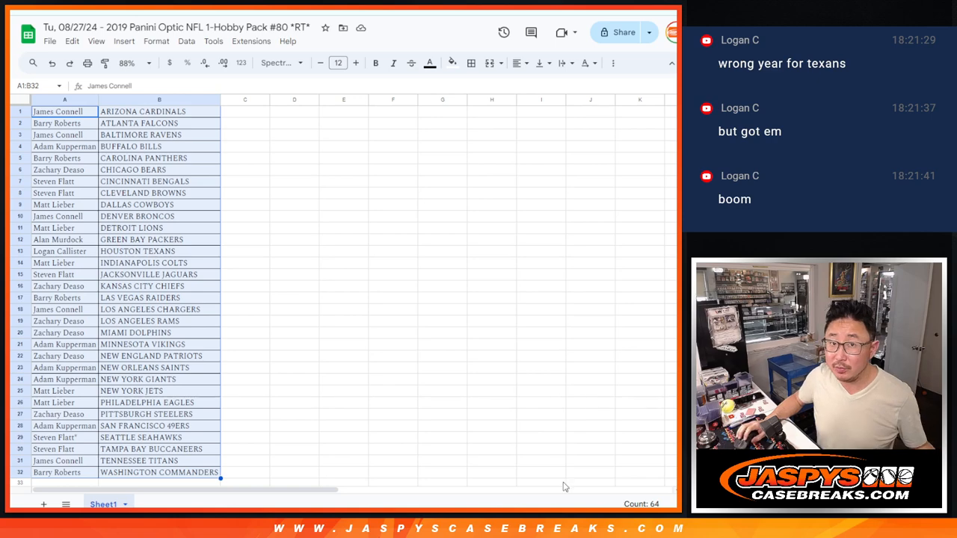
- Return to the randomizer and reshuffle the 32 names into a fourth random order
left_click(64, 111)
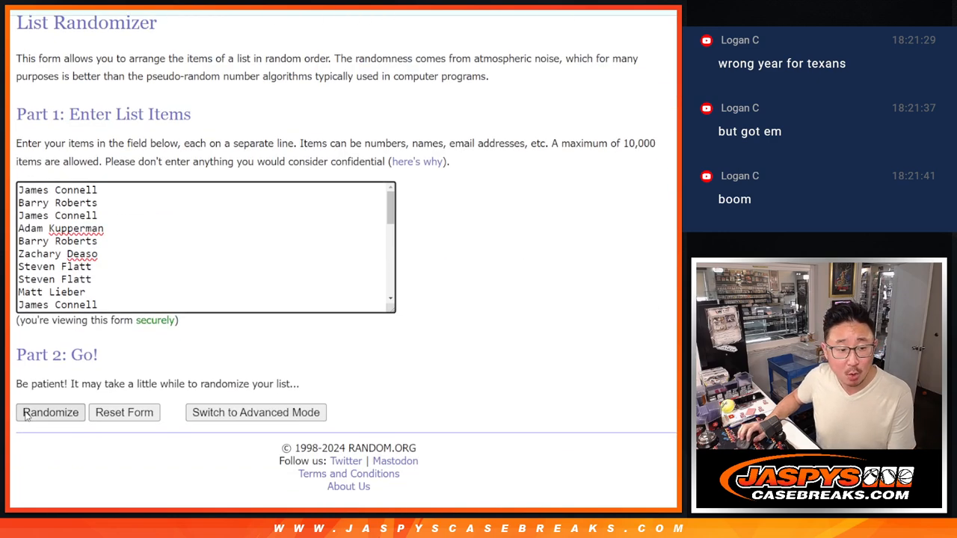
left_click(51, 413)
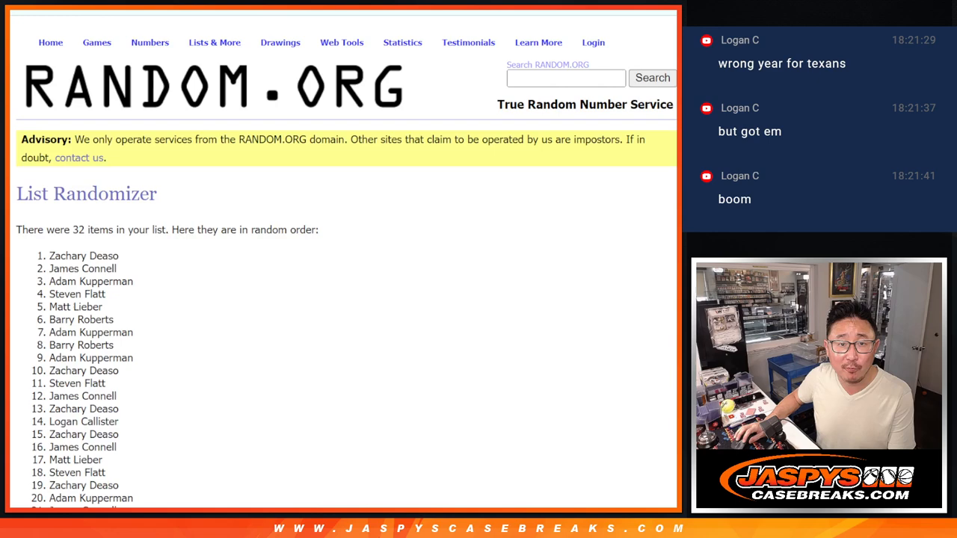
scroll("down", 3)
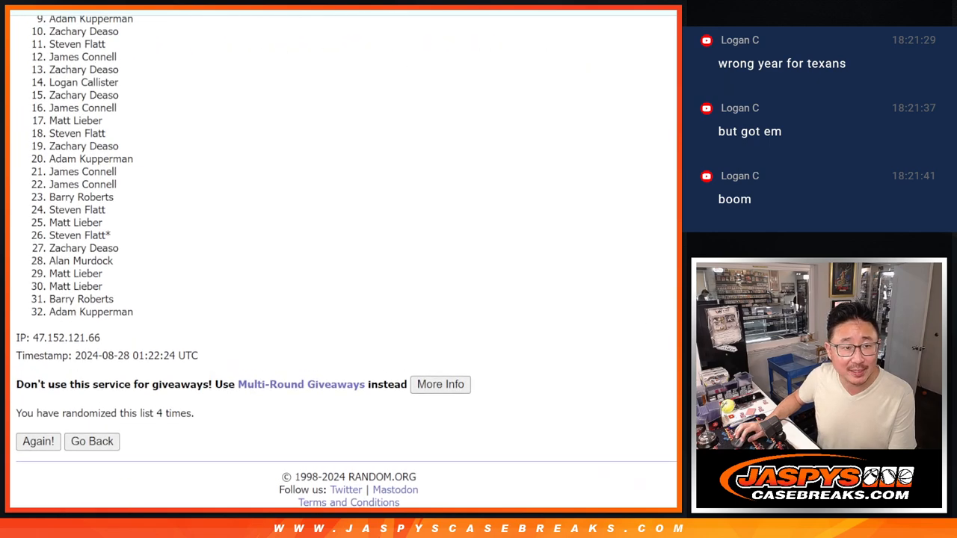
scroll("up", 3)
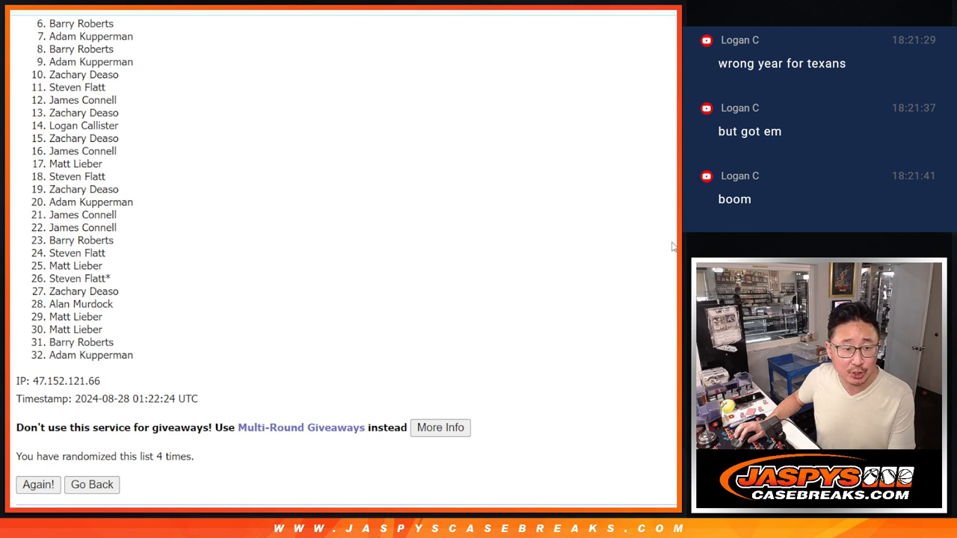
mouse_move(670, 248)
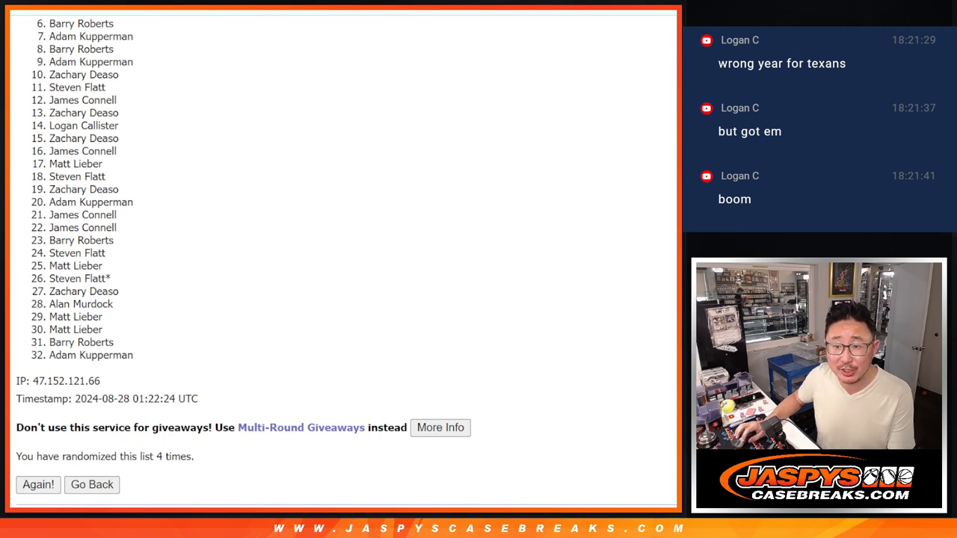
scroll("up", 3)
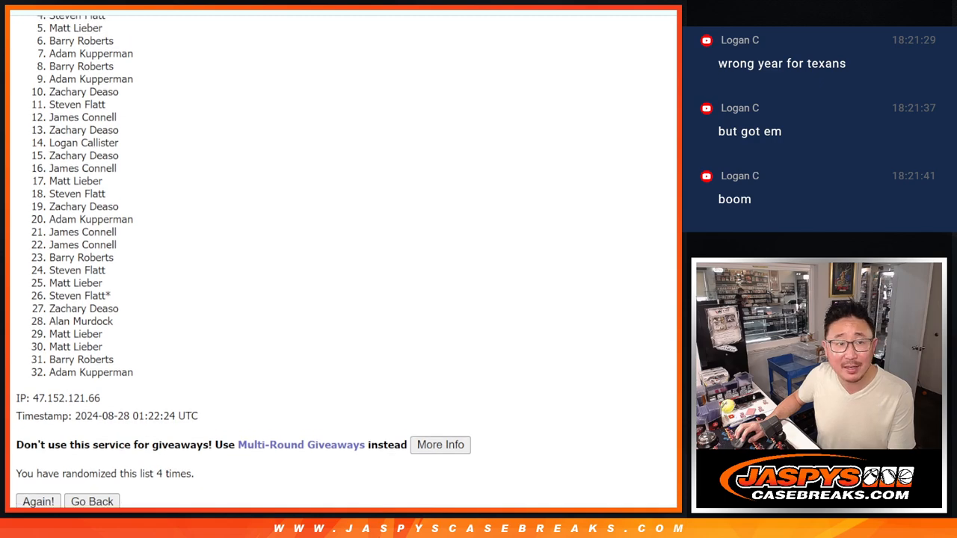